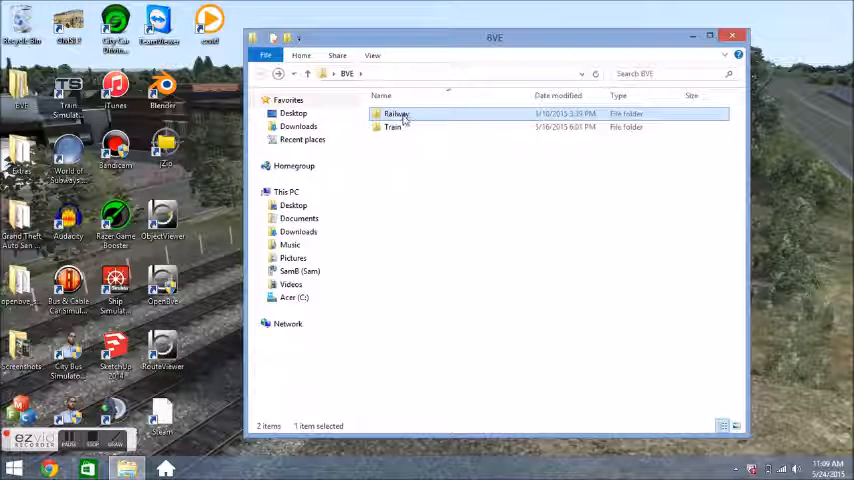
Navigate into the Railway folder and then its Route subfolder to reach the route files
{"action": "double_click", "coordinate": [396, 112]}
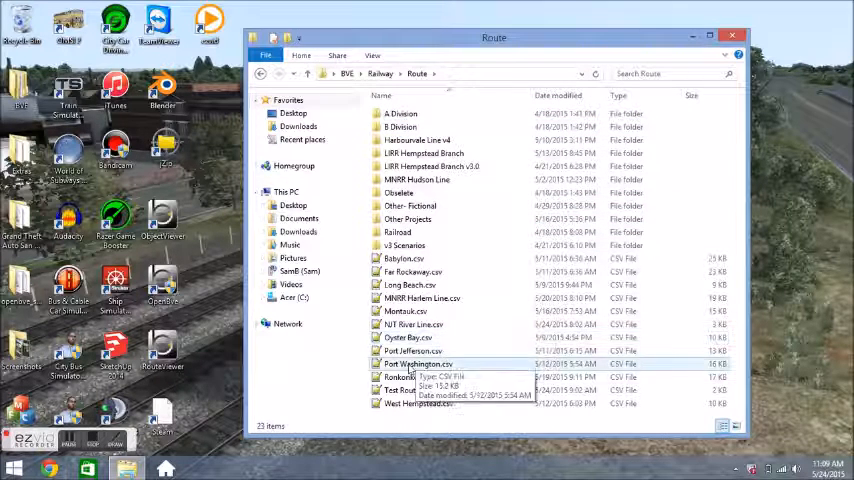
{"action": "left_click", "coordinate": [408, 390]}
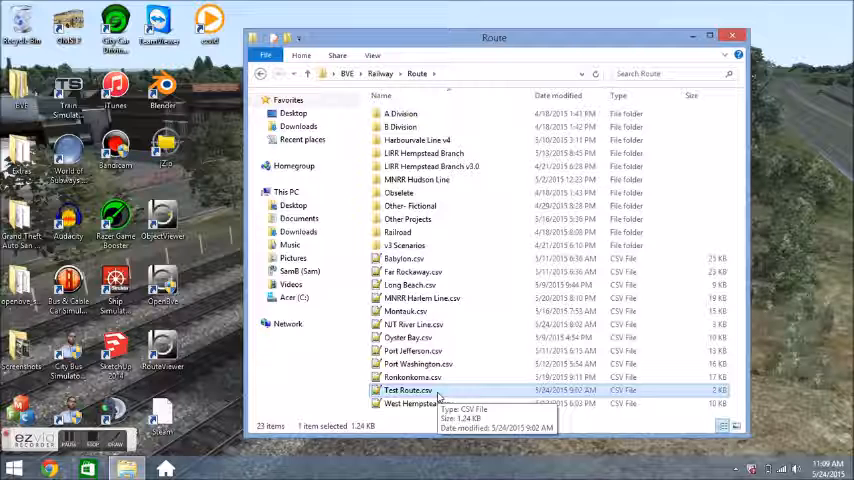
{"action": "mouse_move", "coordinate": [444, 392]}
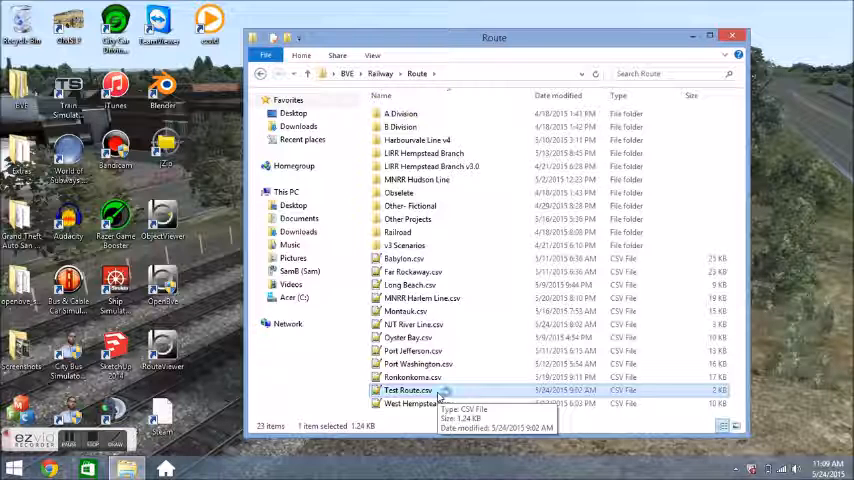
Load Test Route.csv into Notepad++ for editing
{"action": "double_click", "coordinate": [408, 390]}
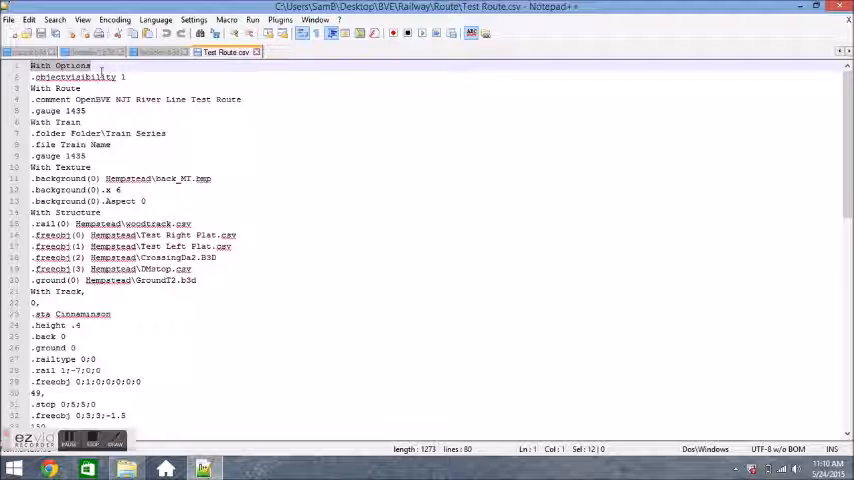
{"action": "left_click", "coordinate": [92, 64]}
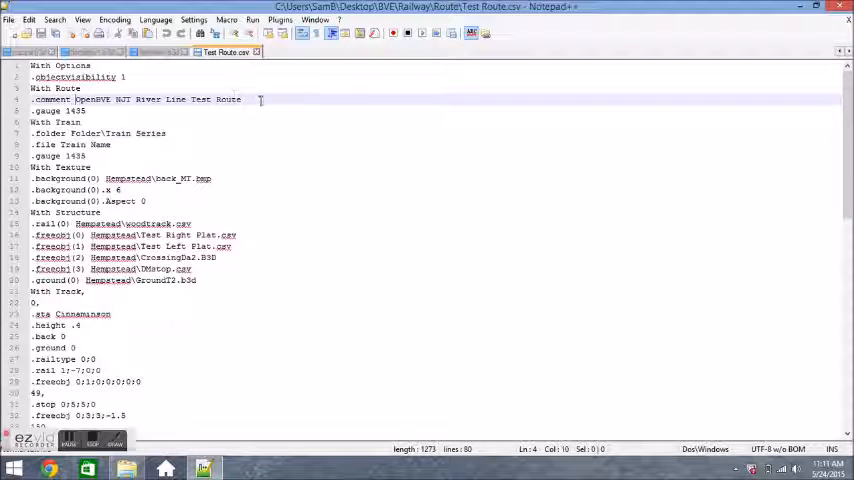
{"action": "right_click", "coordinate": [258, 104]}
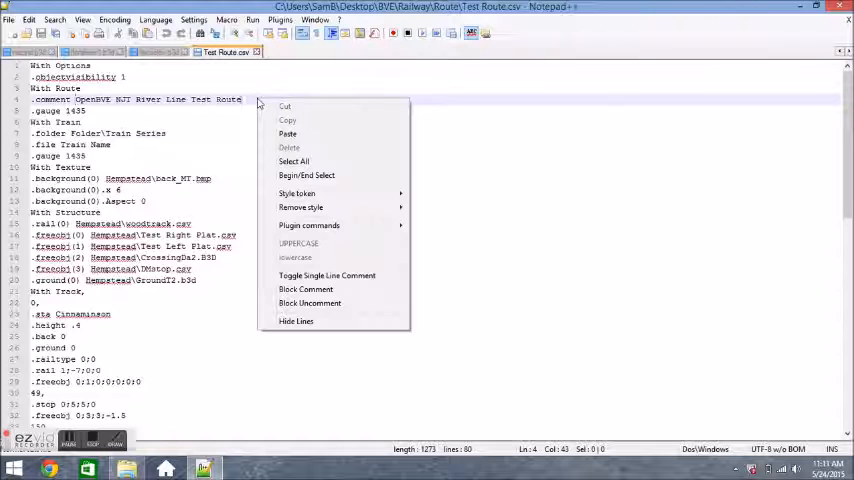
{"action": "left_click", "coordinate": [248, 100]}
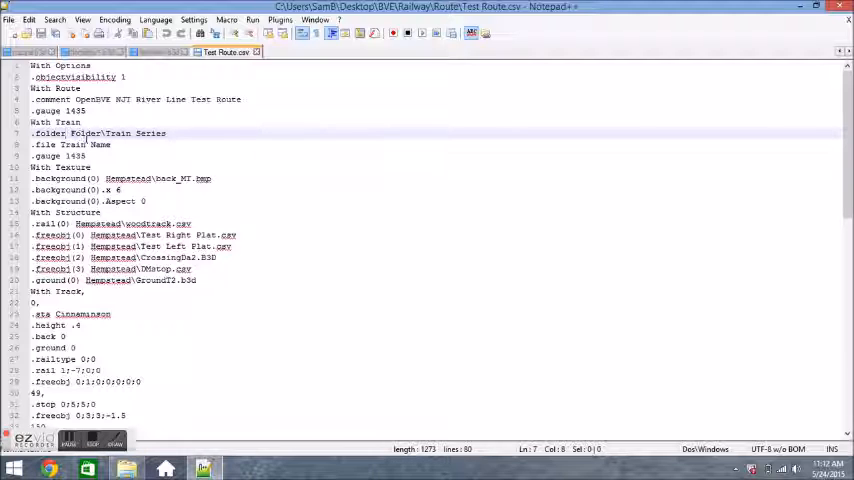
{"action": "left_click", "coordinate": [164, 132]}
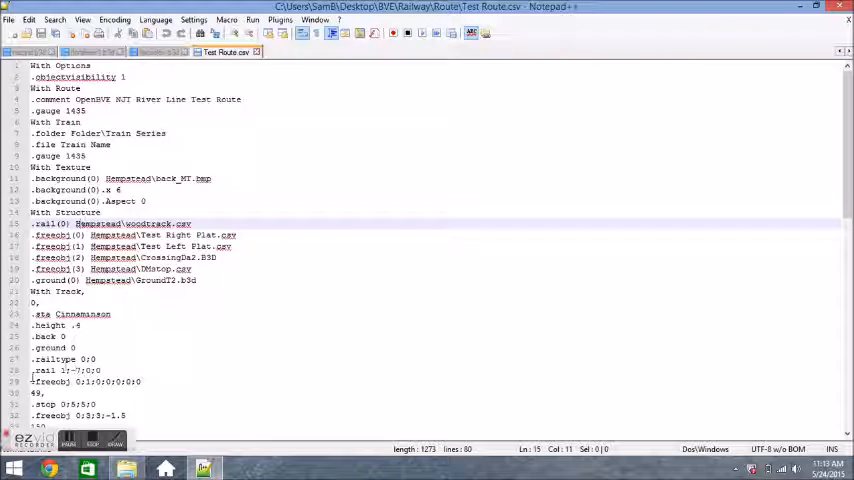
{"action": "left_click", "coordinate": [90, 360]}
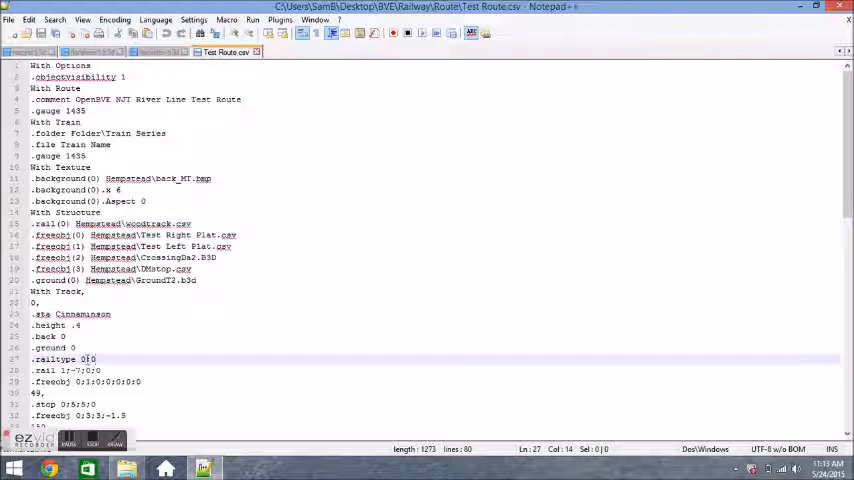